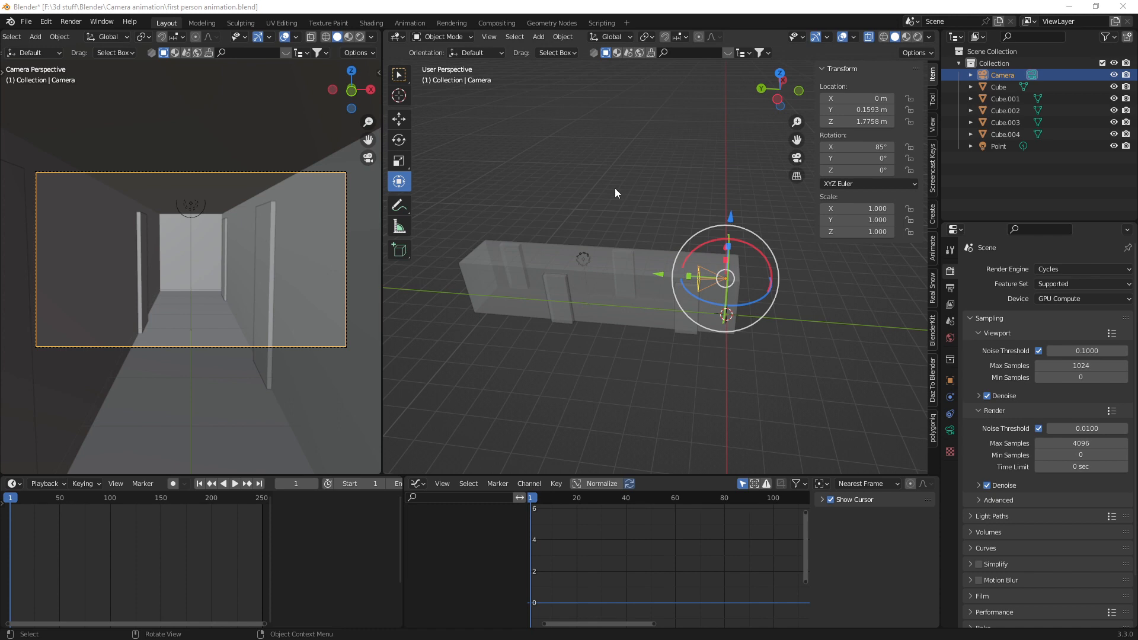
mouse_move(269, 385)
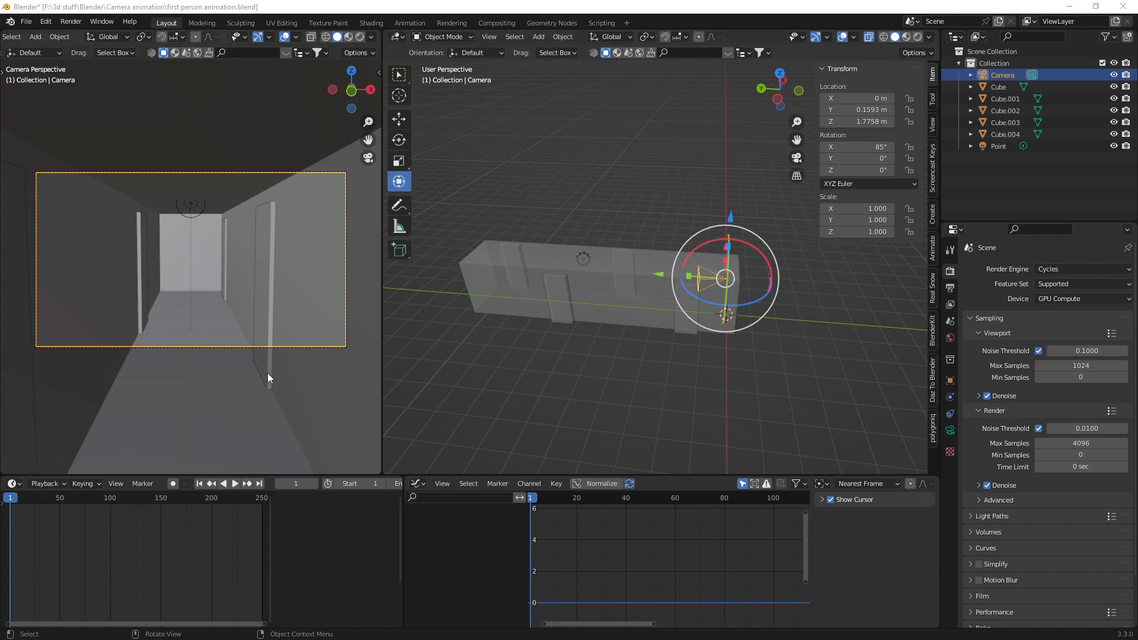
mouse_move(185, 274)
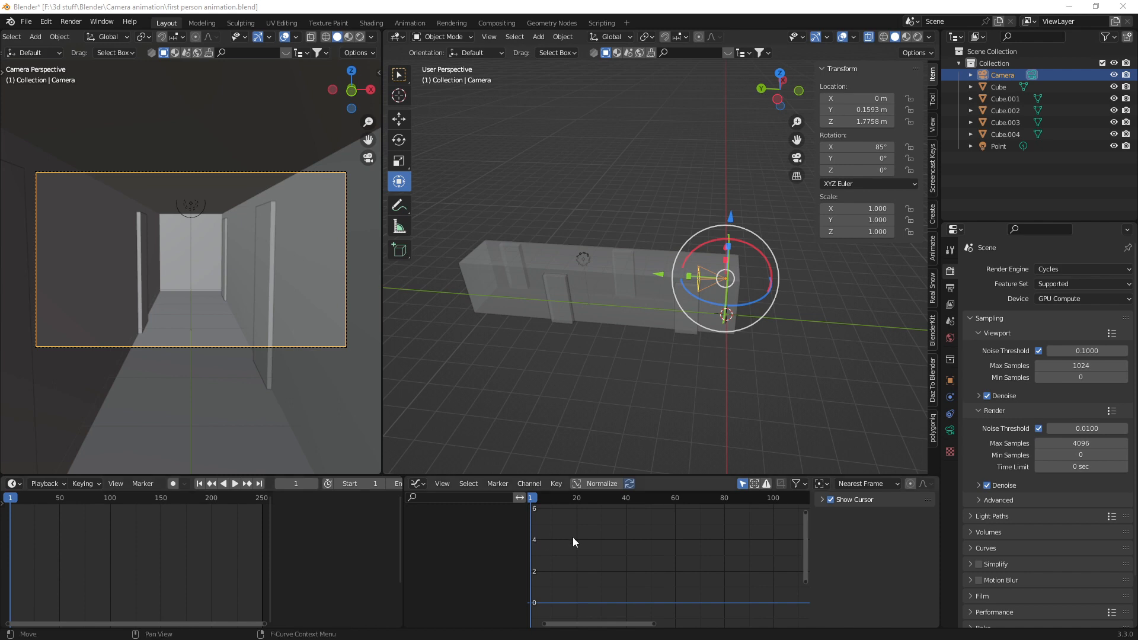
mouse_move(654, 568)
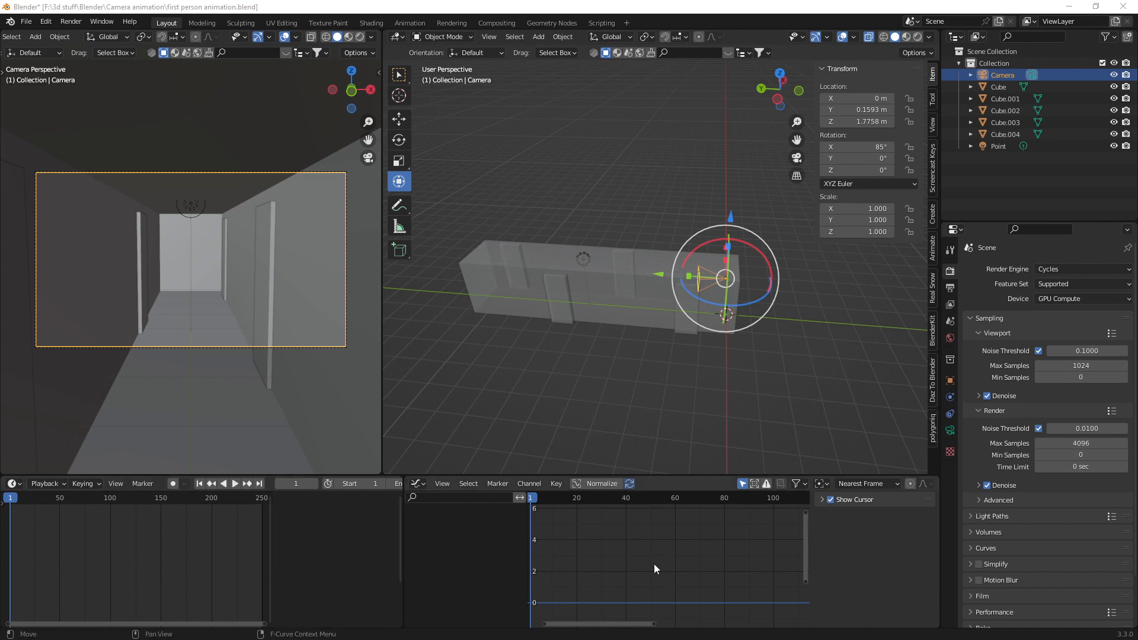
mouse_move(601, 573)
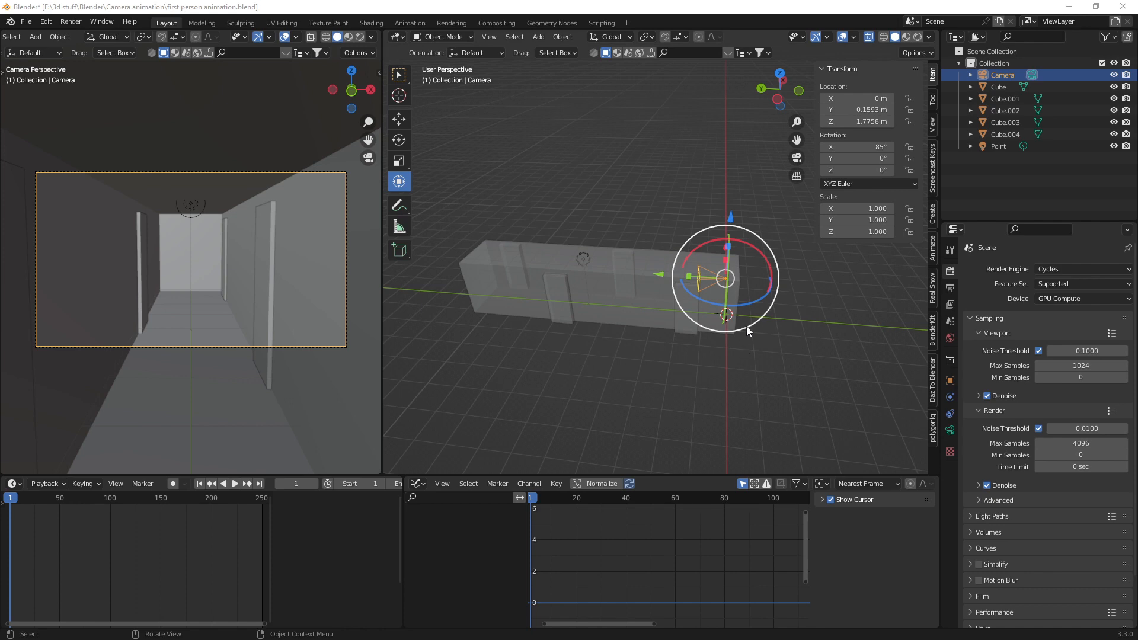
mouse_move(737, 411)
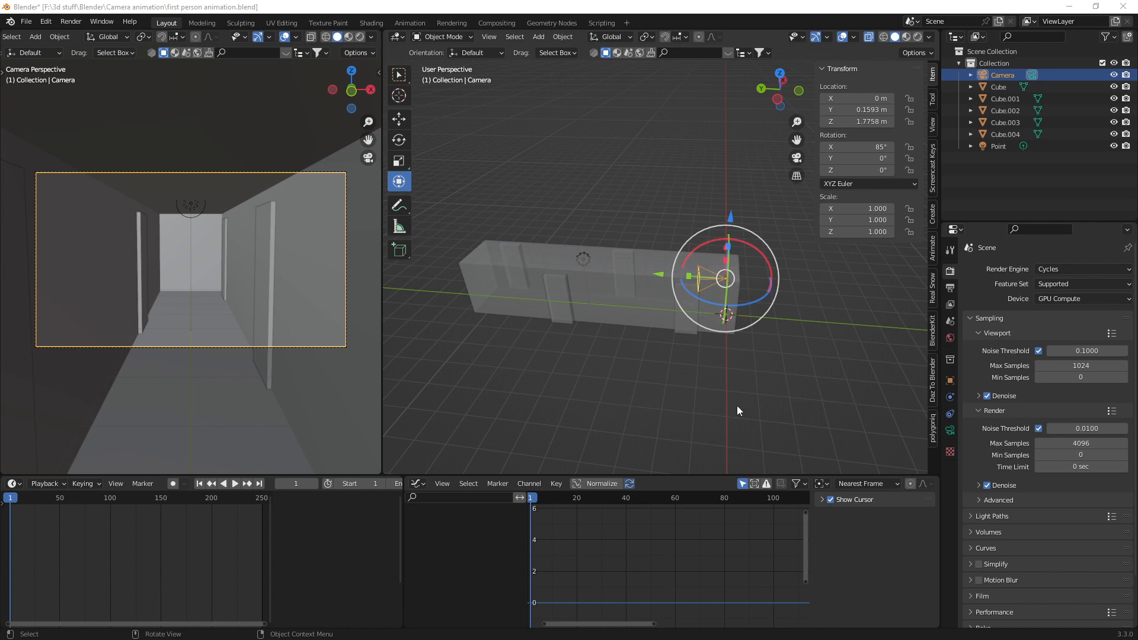
mouse_move(673, 190)
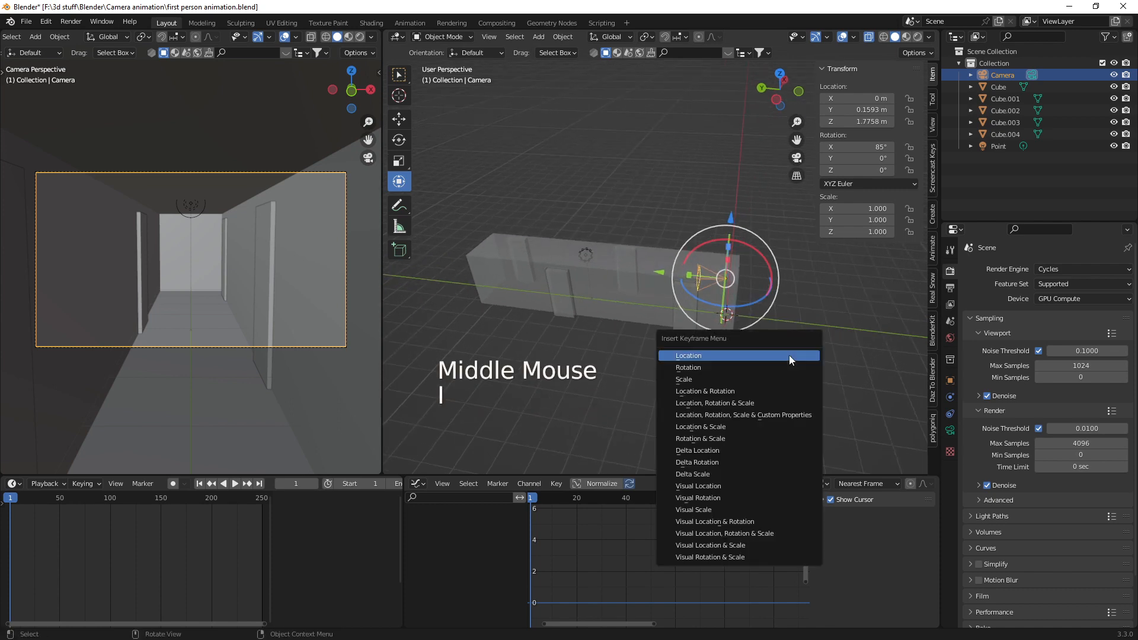
mouse_move(688, 356)
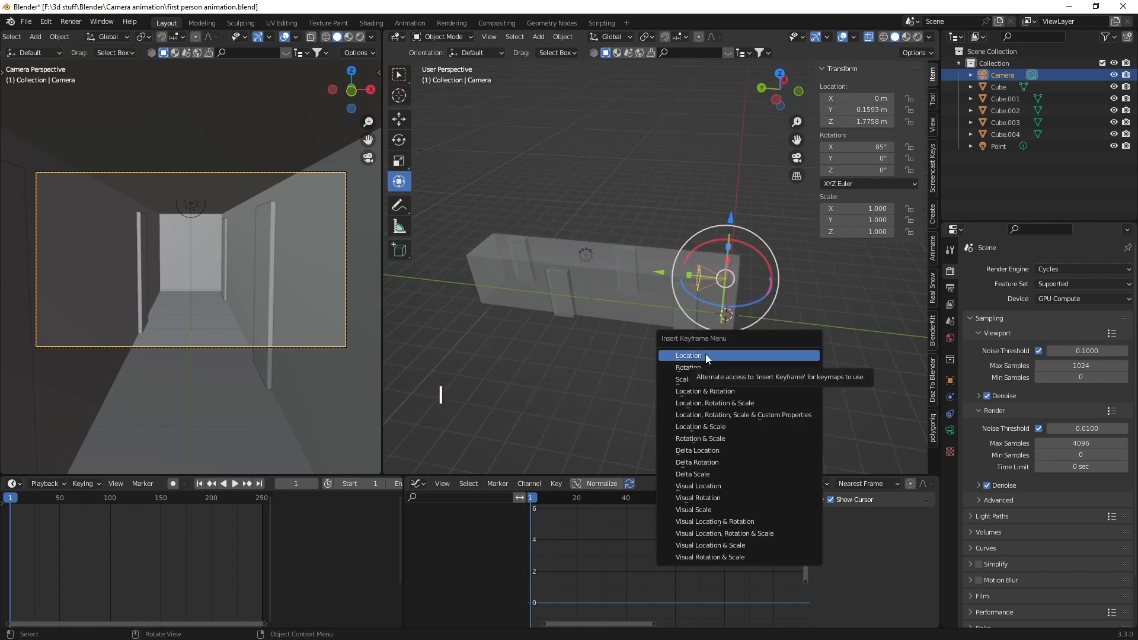
- Insert a Location keyframe for the camera at frame 1
click(688, 356)
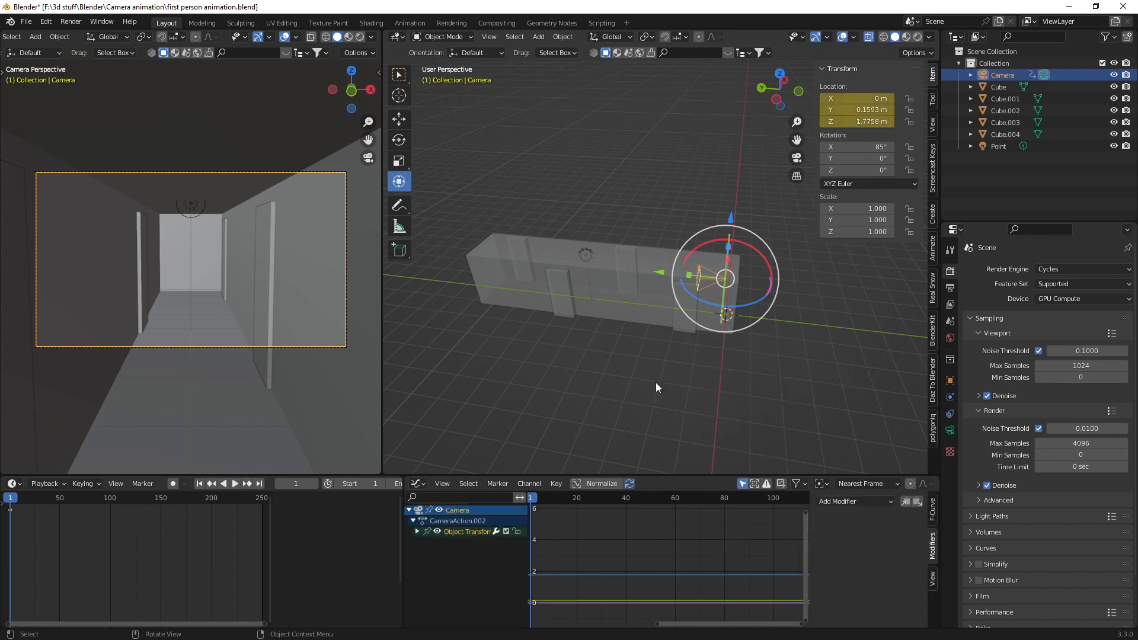
mouse_move(10, 516)
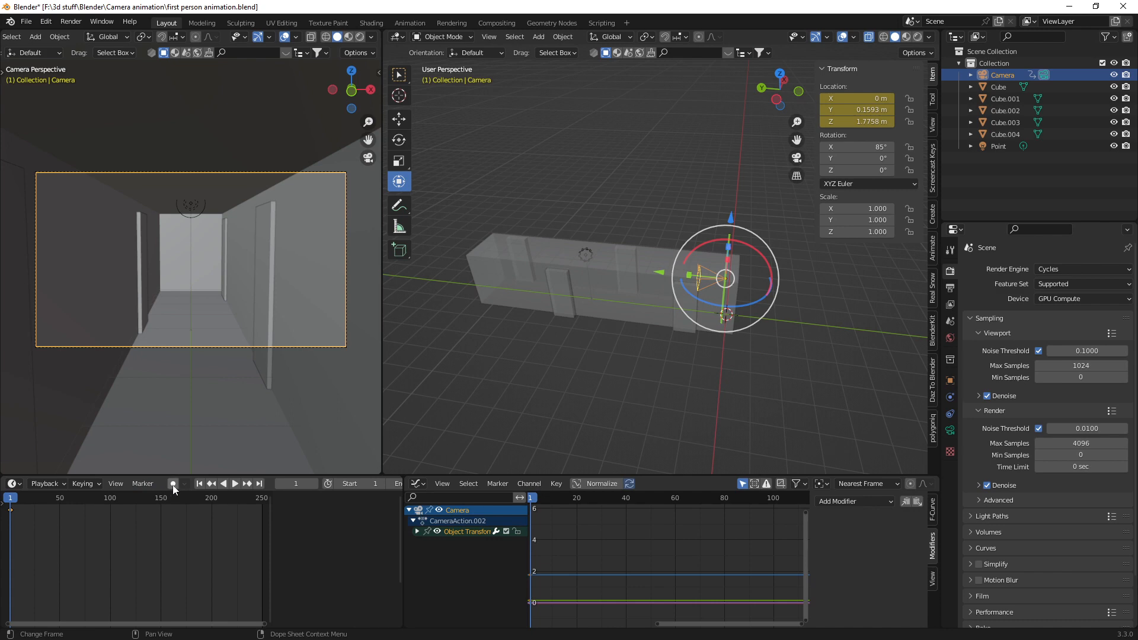
mouse_move(173, 484)
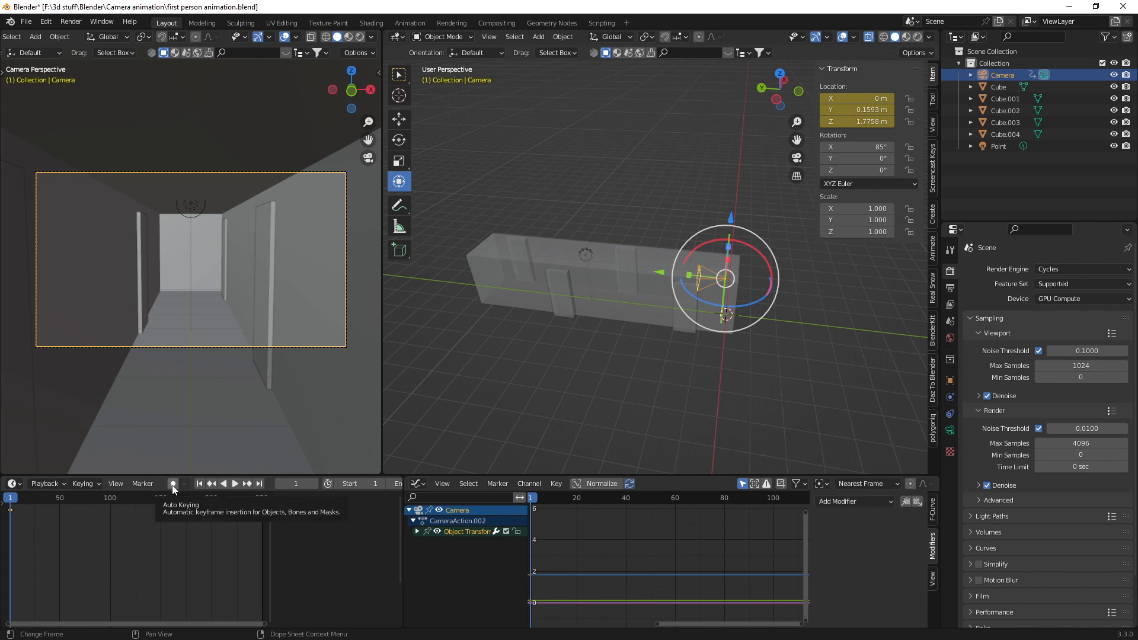
mouse_move(228, 499)
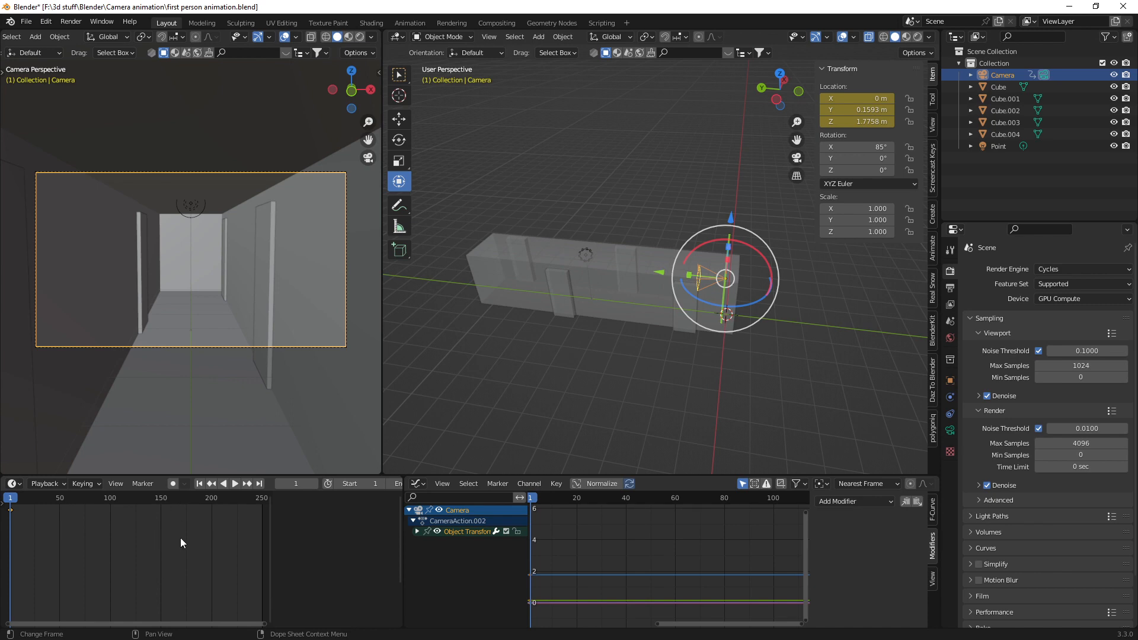
mouse_move(161, 534)
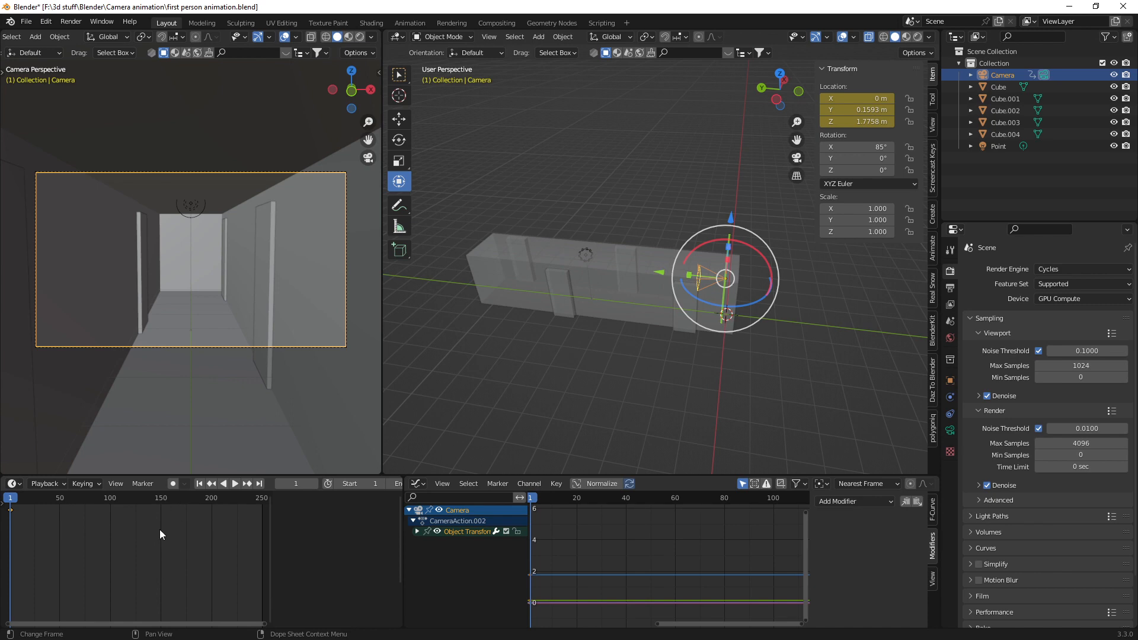
mouse_move(211, 524)
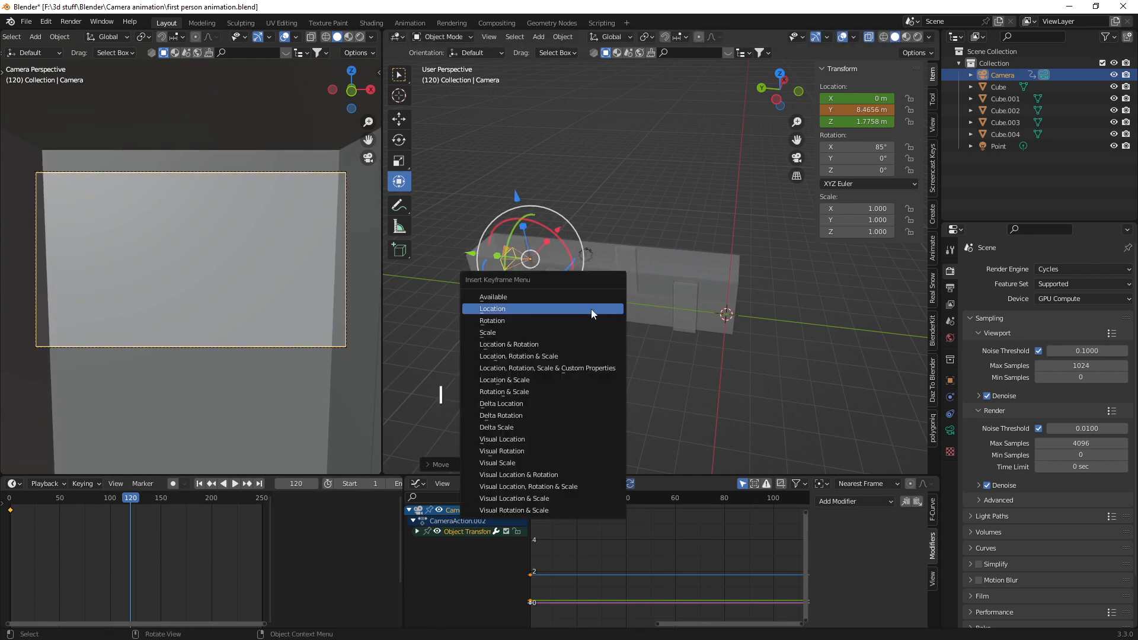
- Keyframe the camera's location at Y 8.4656 m on frame 120 and scroll the Graph Editor to view the curve
click(492, 308)
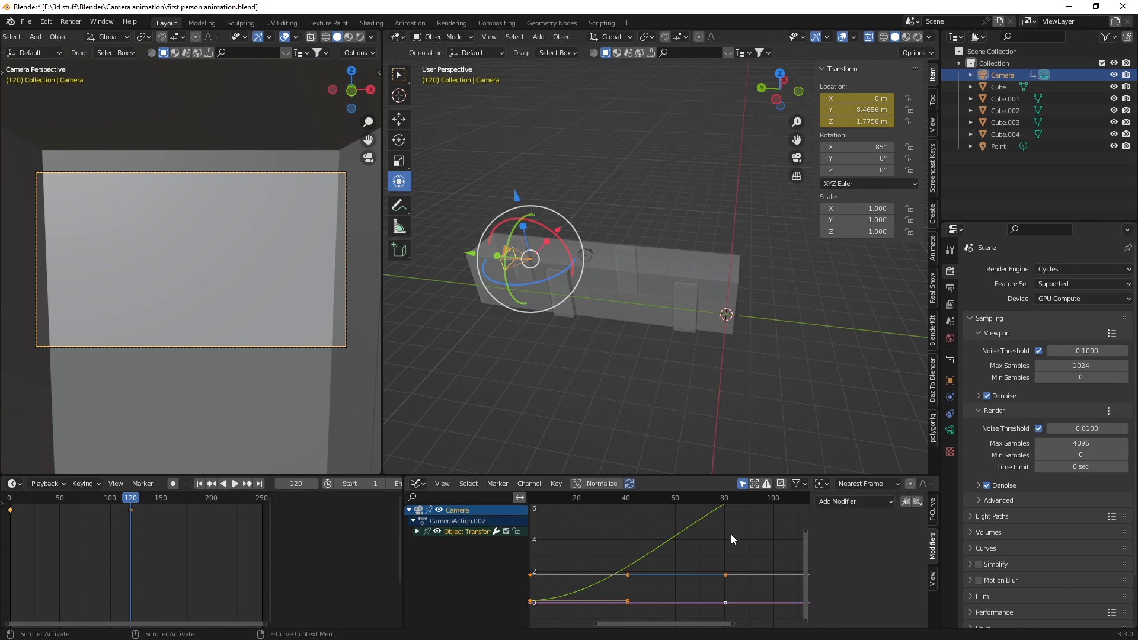
mouse_move(693, 582)
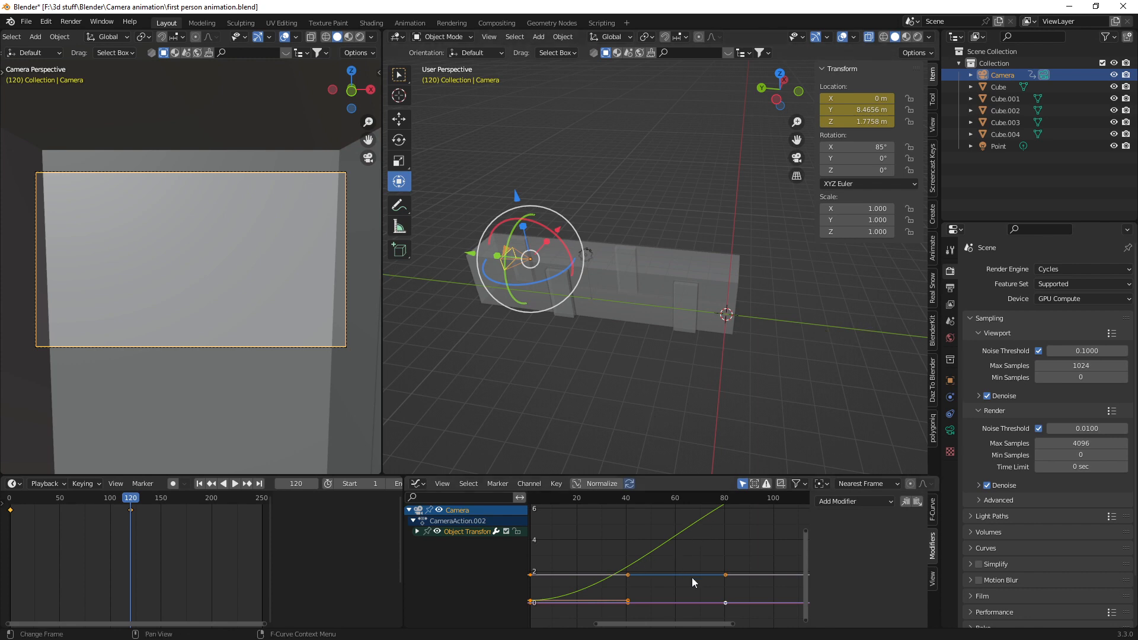
scroll(down, 3)
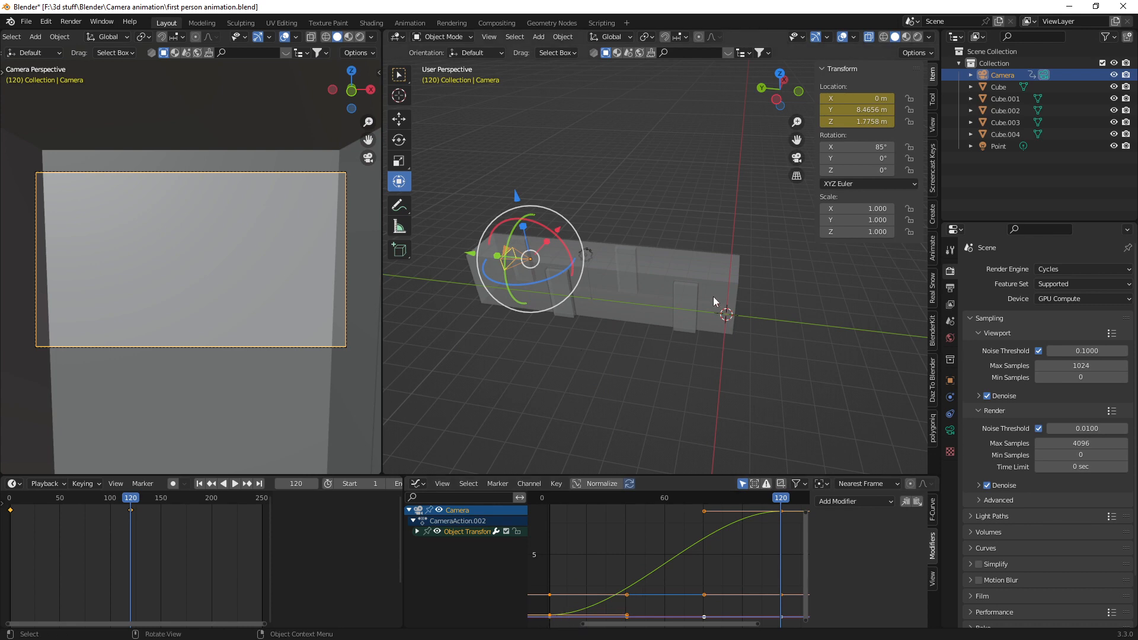
mouse_move(712, 530)
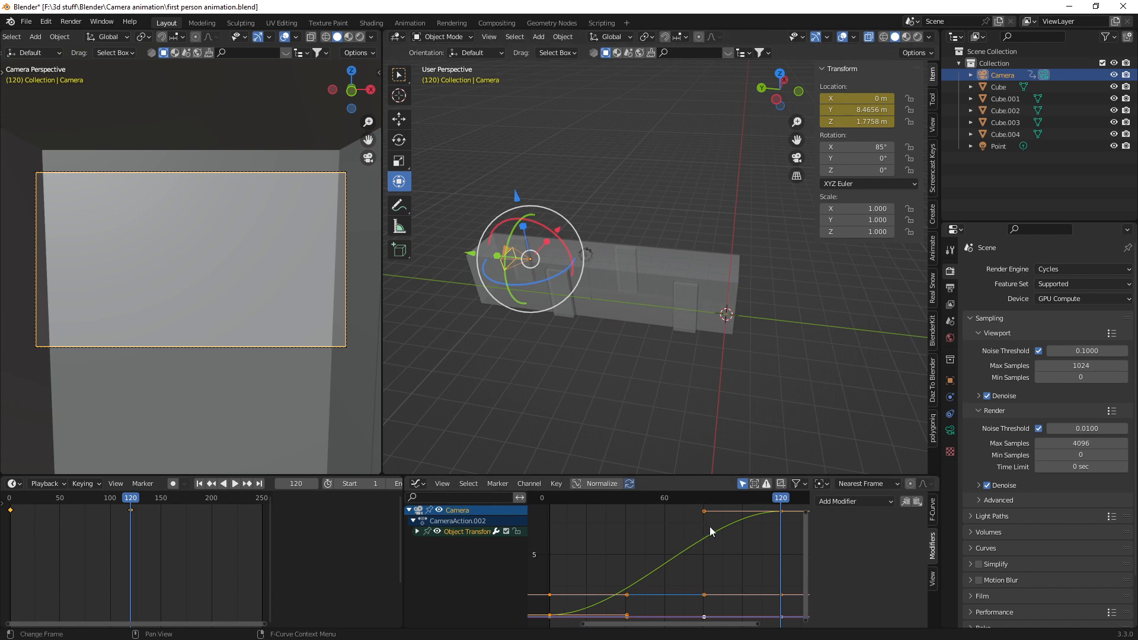
mouse_move(187, 508)
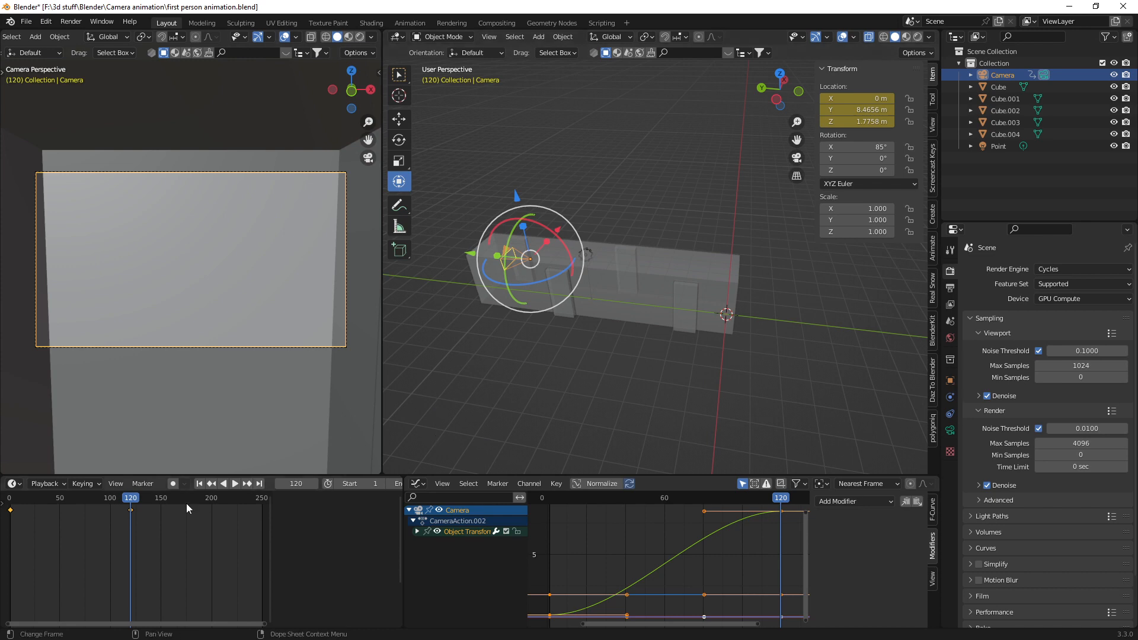
- Set the Y Location keyframes to Linear interpolation and play back the constant-speed walk
click(198, 484)
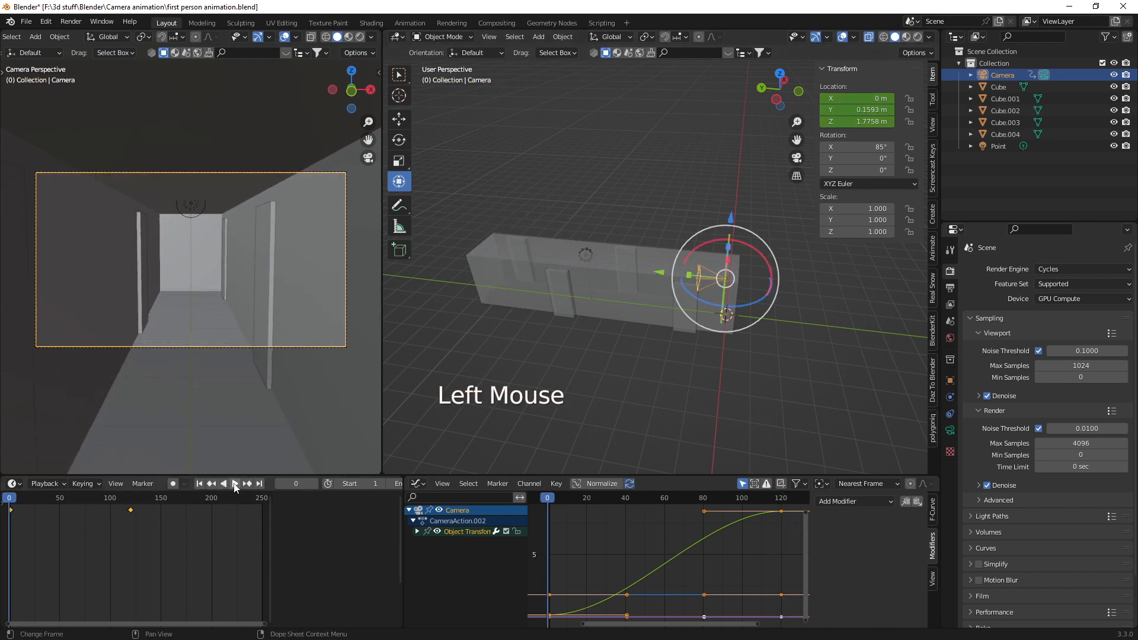
click(235, 483)
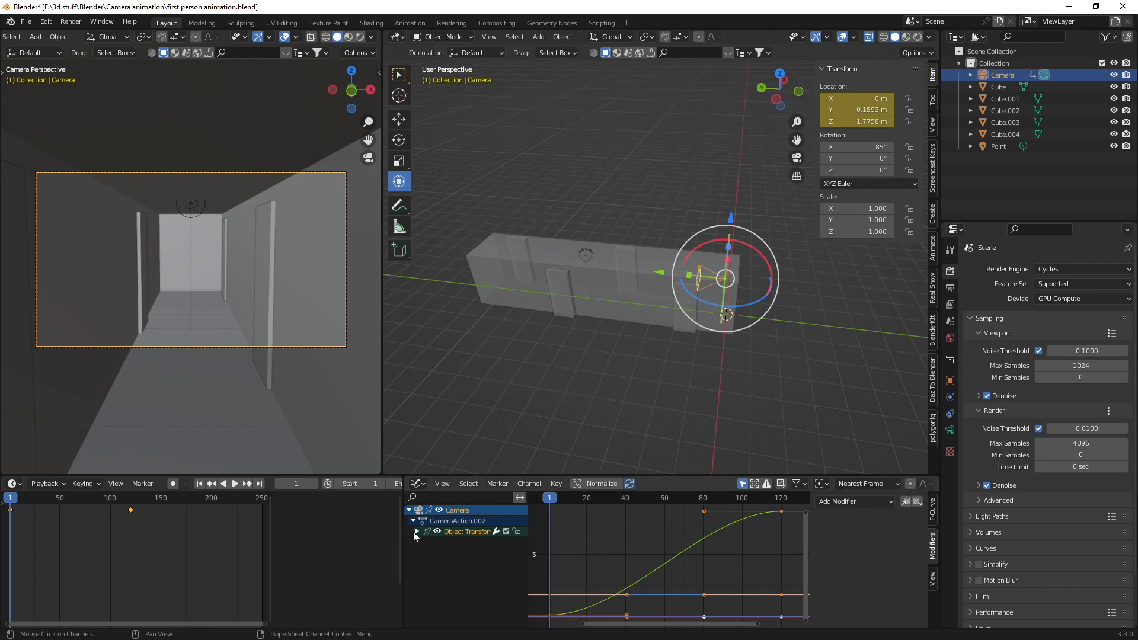
click(417, 531)
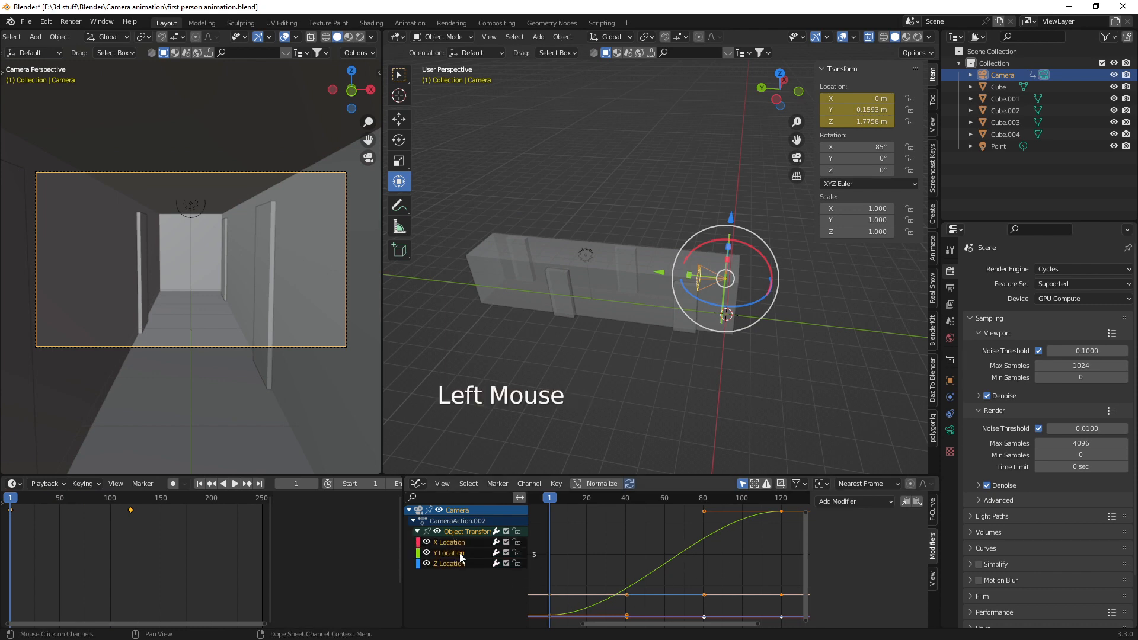
click(449, 552)
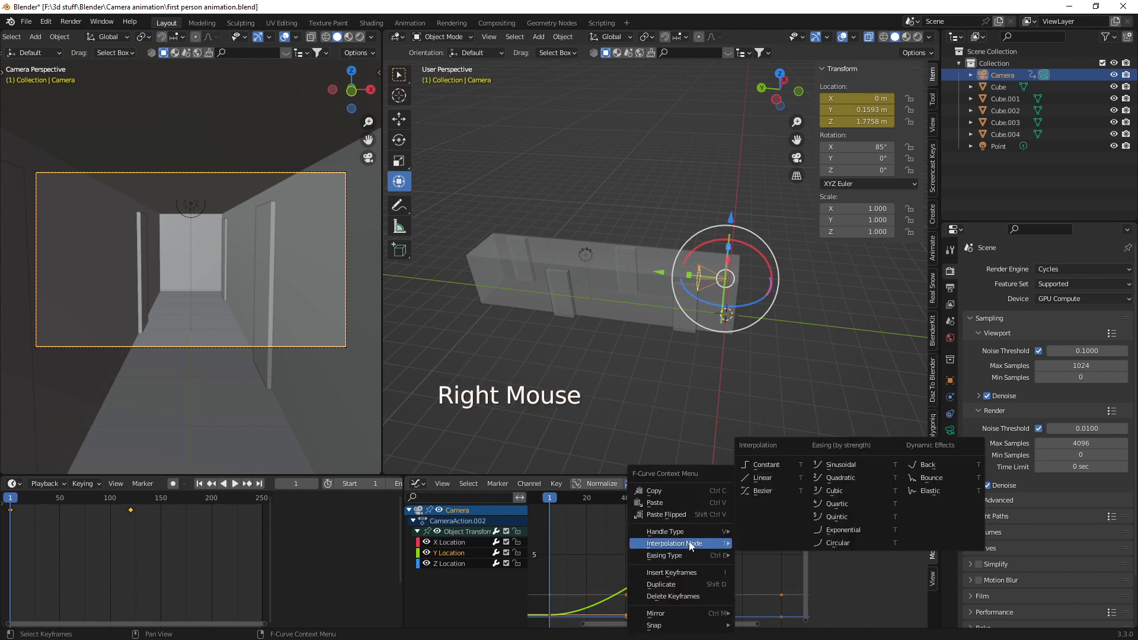
click(761, 478)
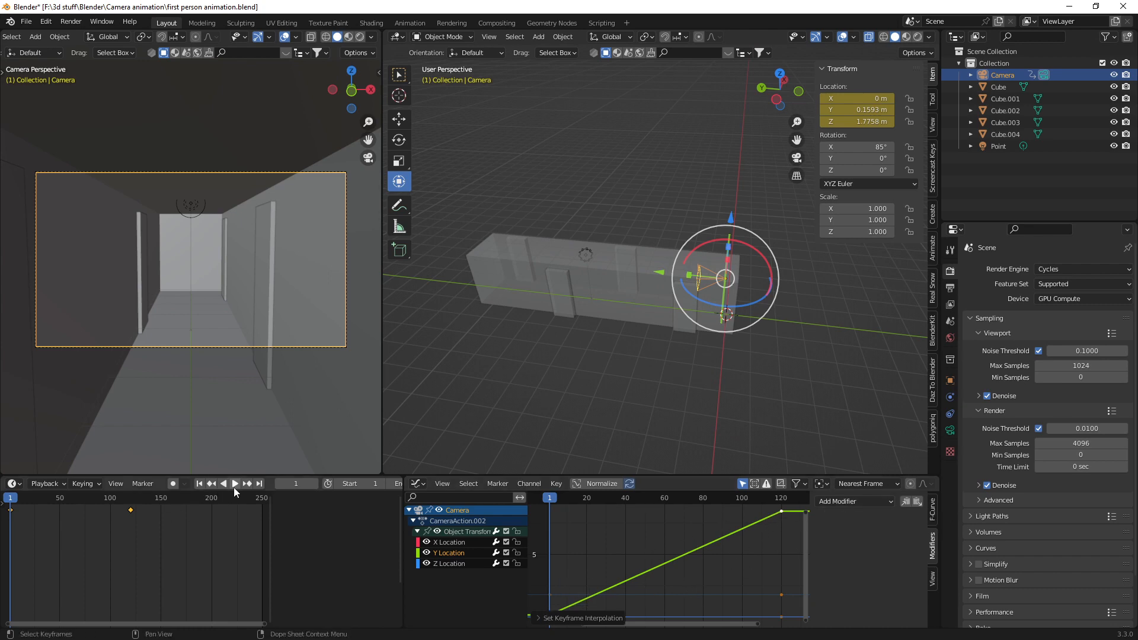
click(234, 484)
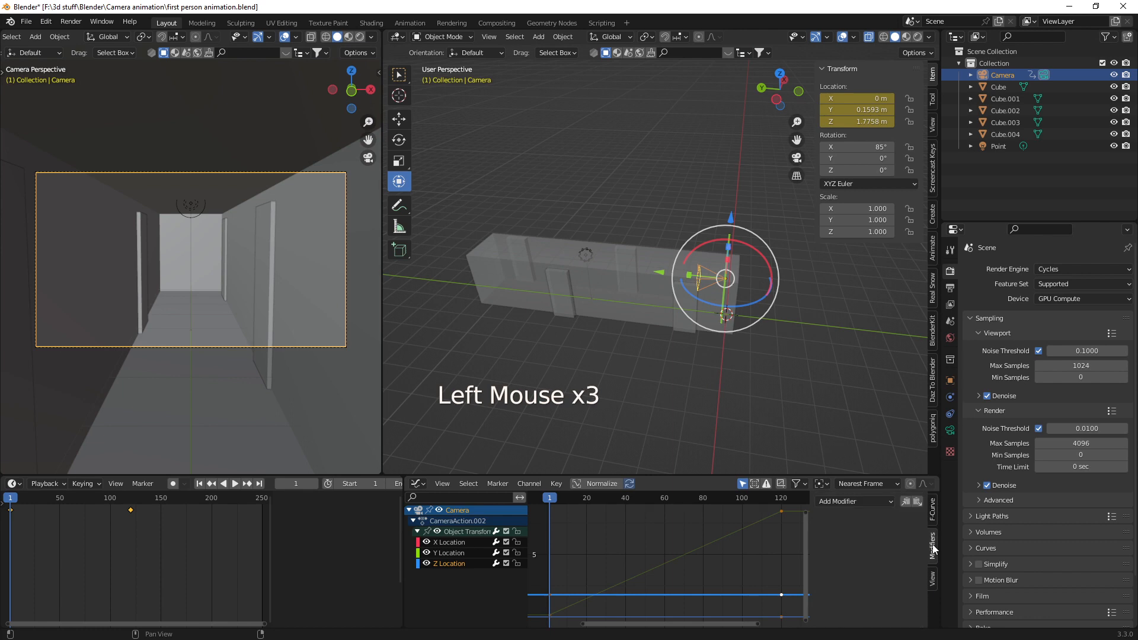
- Add a Noise modifier to Z Location with scale 2.5 and strength 0.06
click(854, 501)
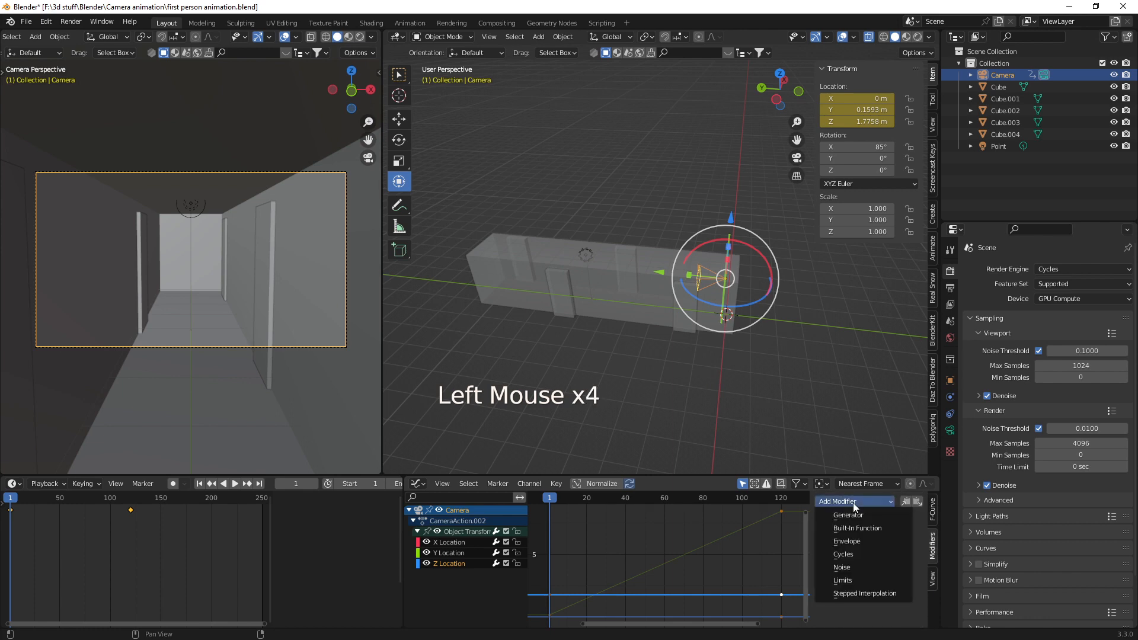
click(841, 566)
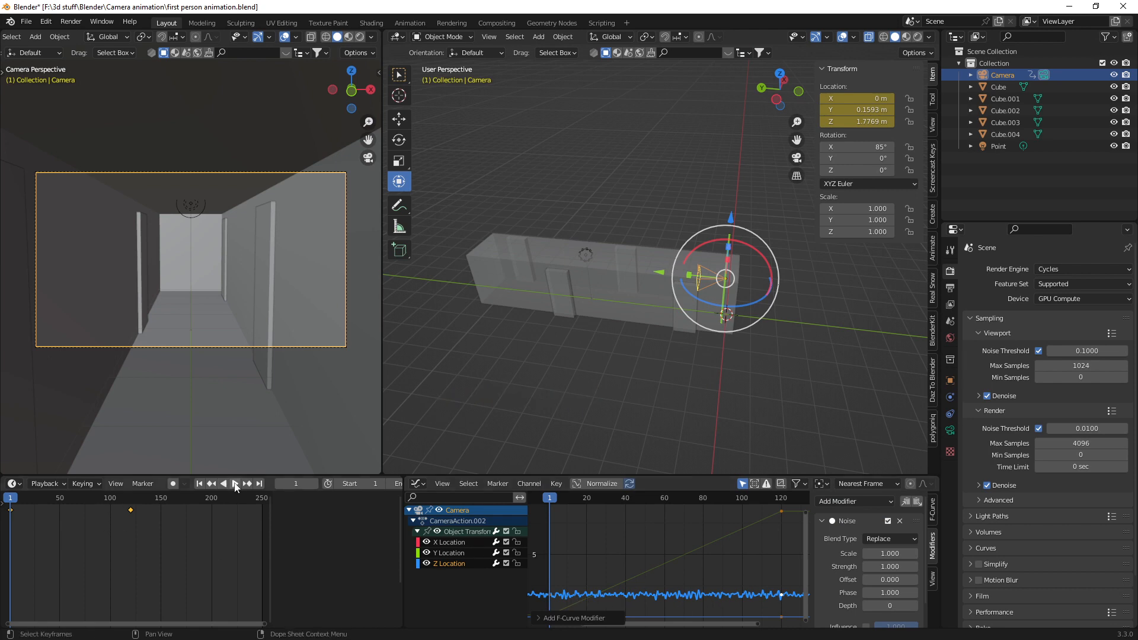
click(235, 483)
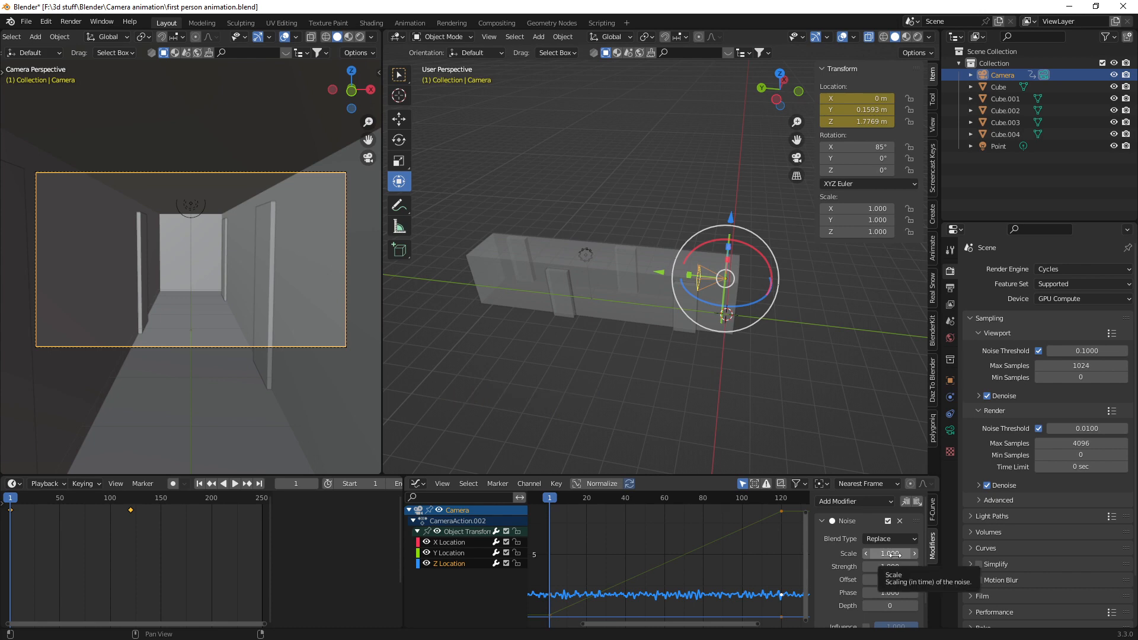
click(889, 553)
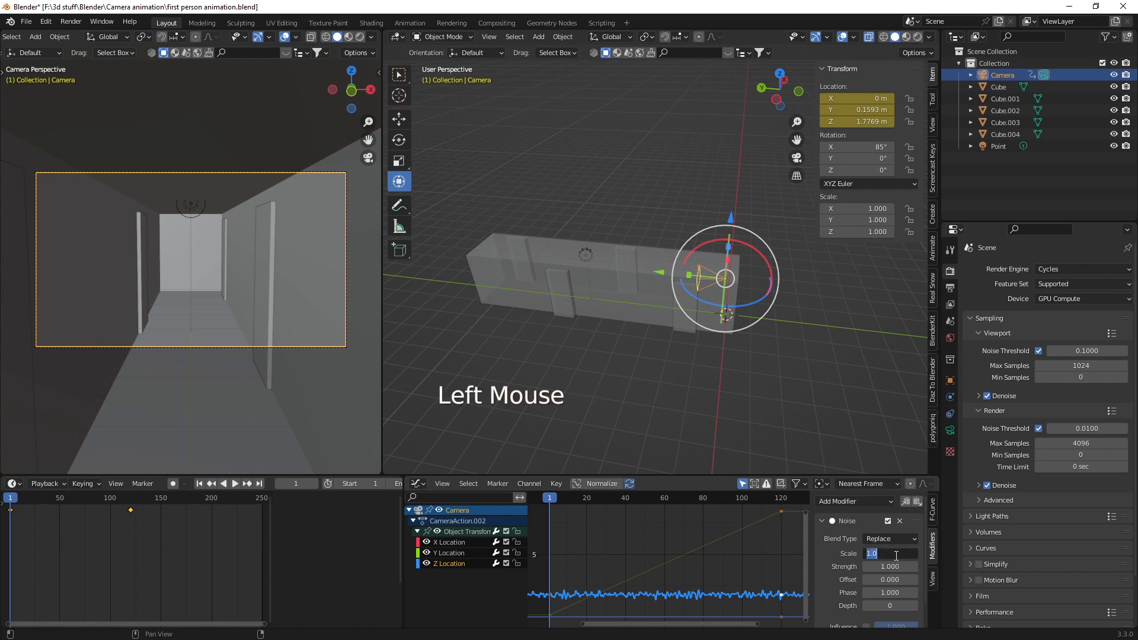
drag(871, 554, 914, 554)
text(2.500)
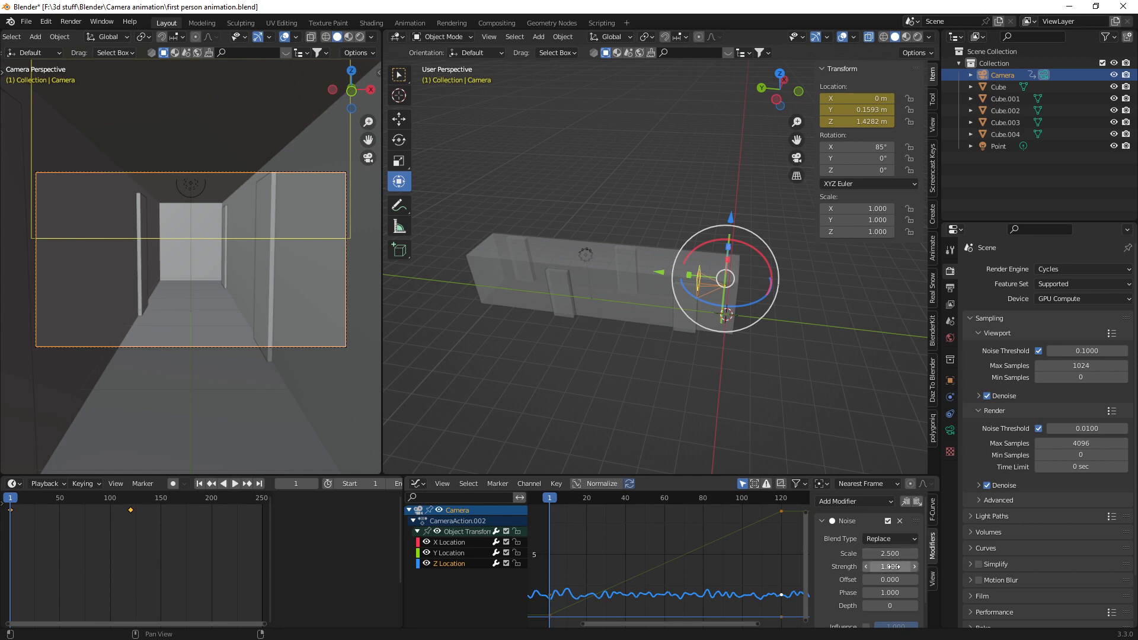
click(890, 566)
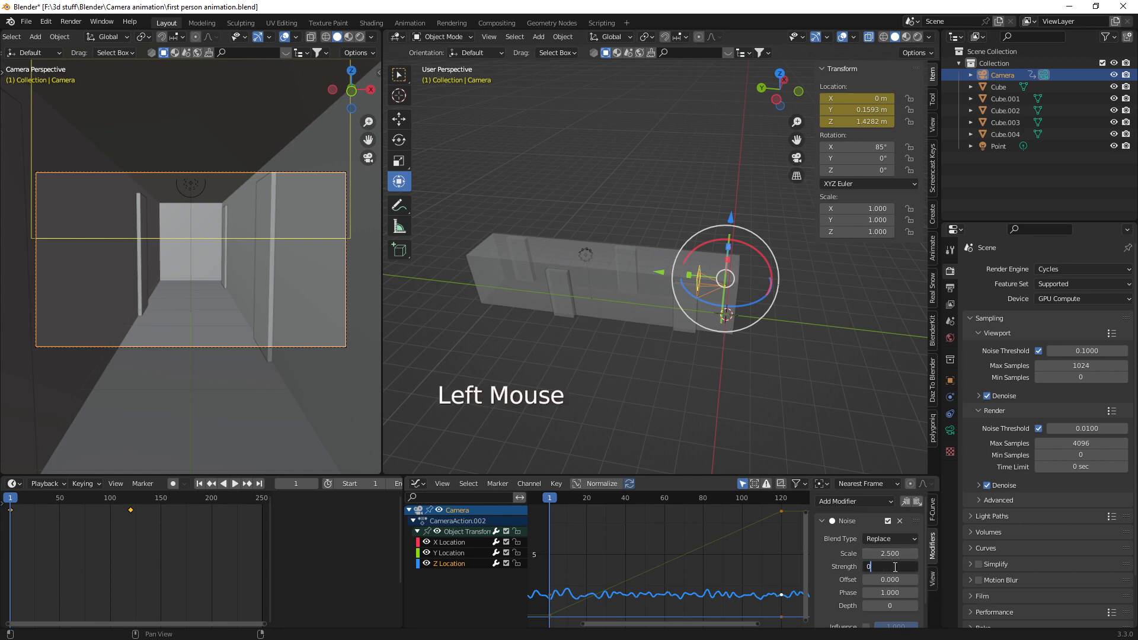
text(0.060)
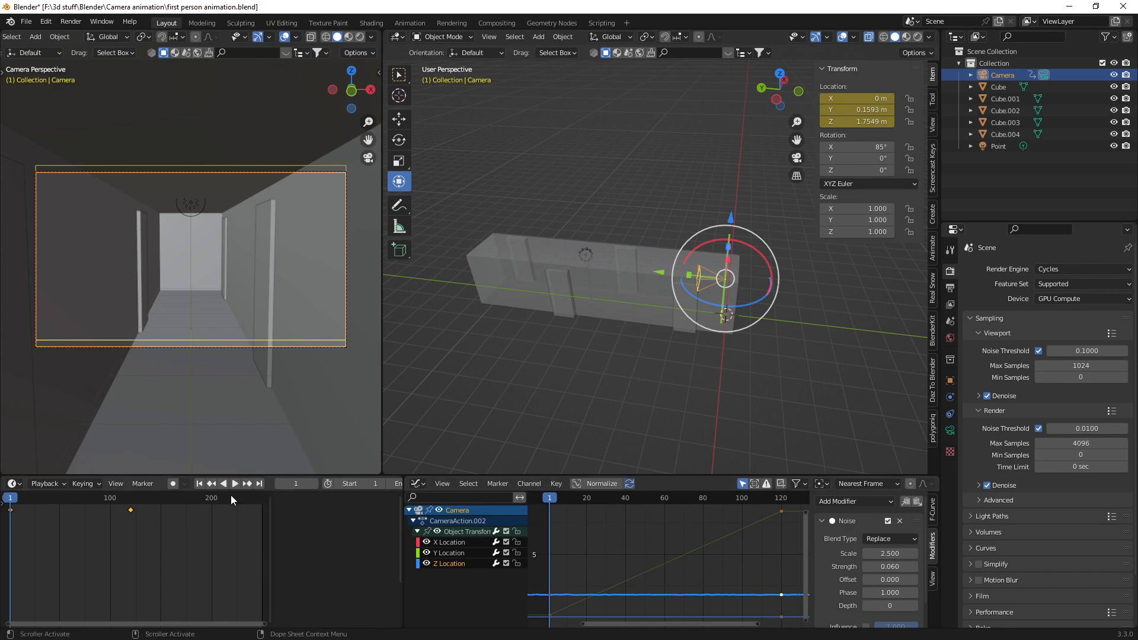
click(233, 484)
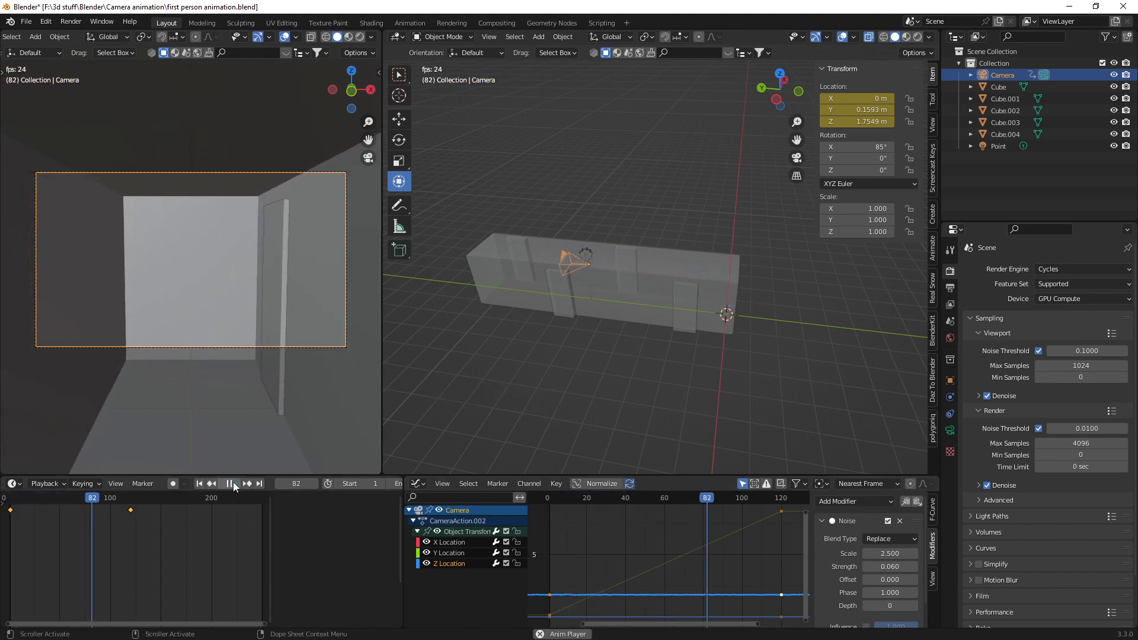
click(233, 484)
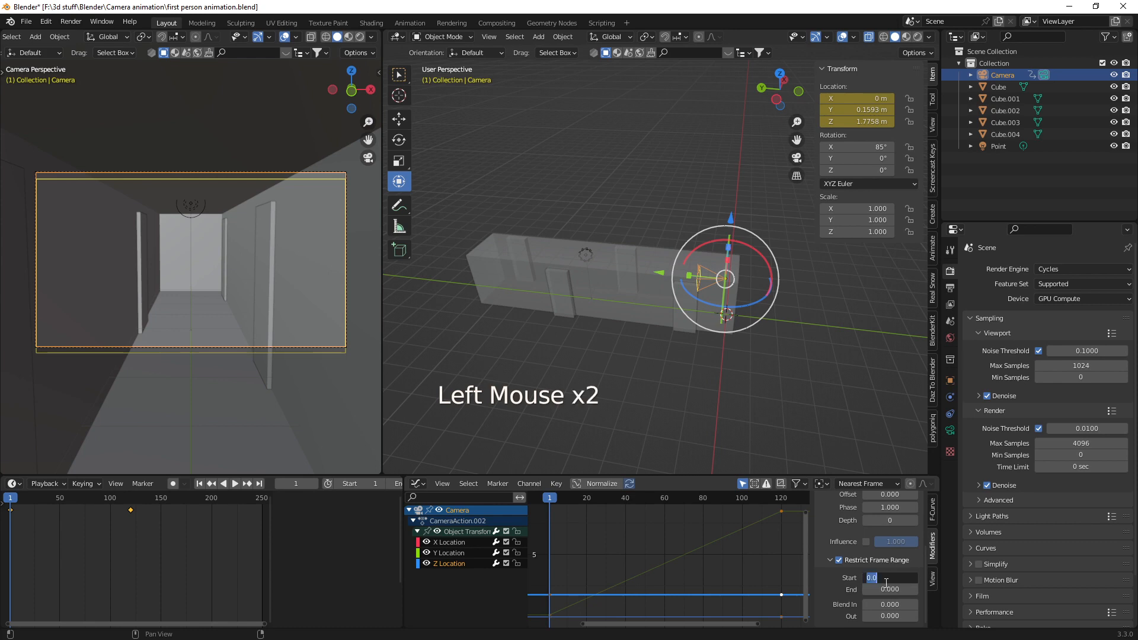
- Restrict the noise to frames 20–115, then play and stop the animation to check
text(20)
click(890, 589)
text(115.000)
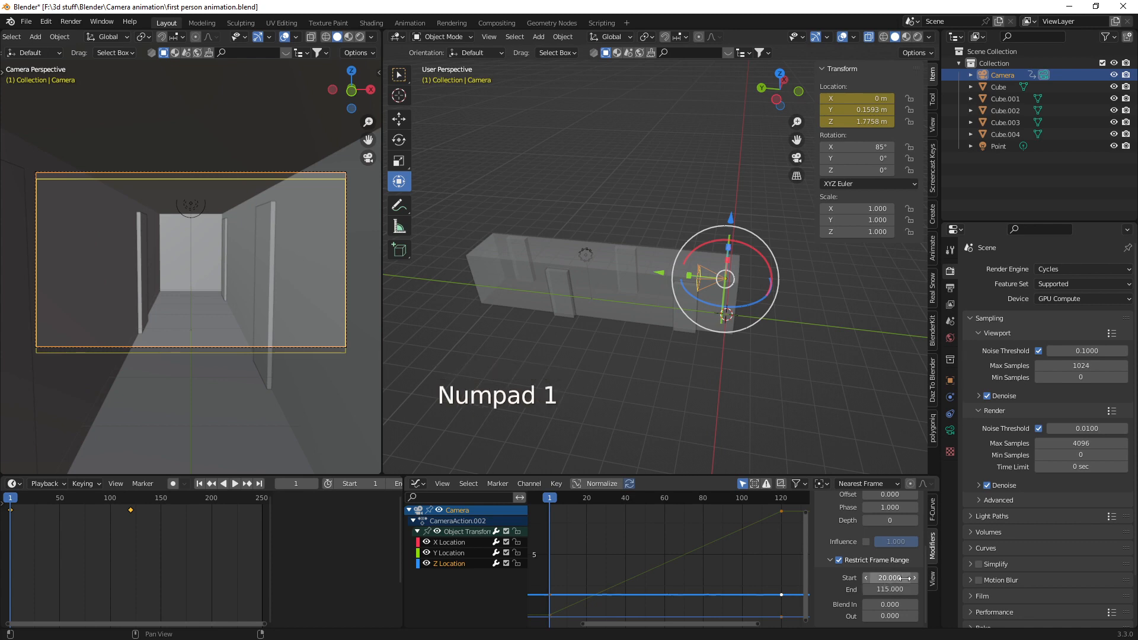
mouse_move(889, 578)
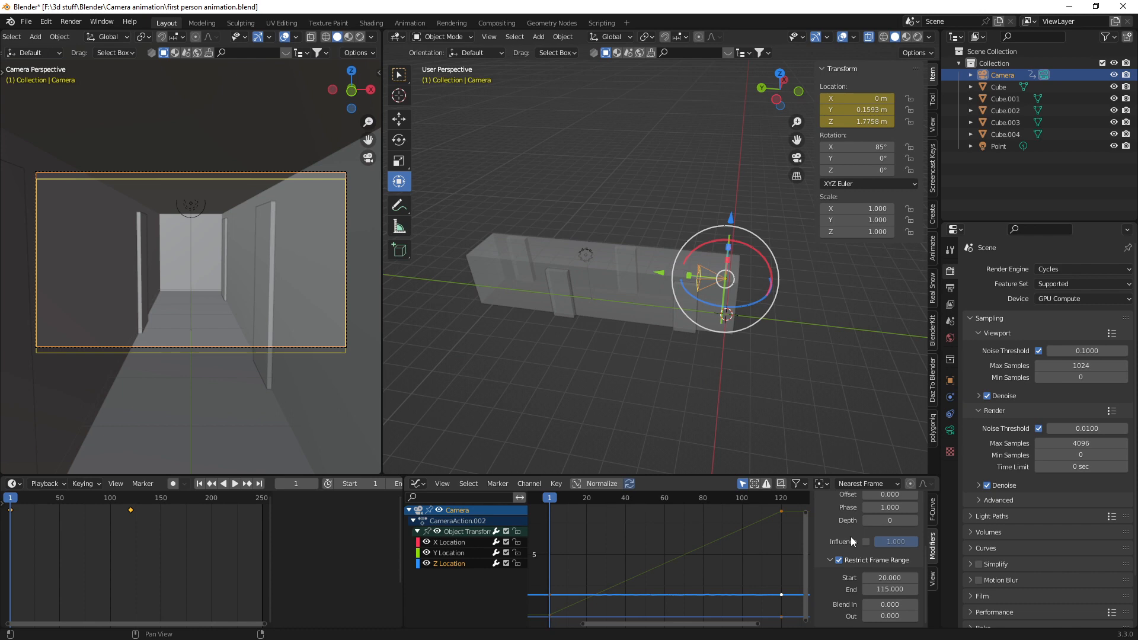
mouse_move(734, 567)
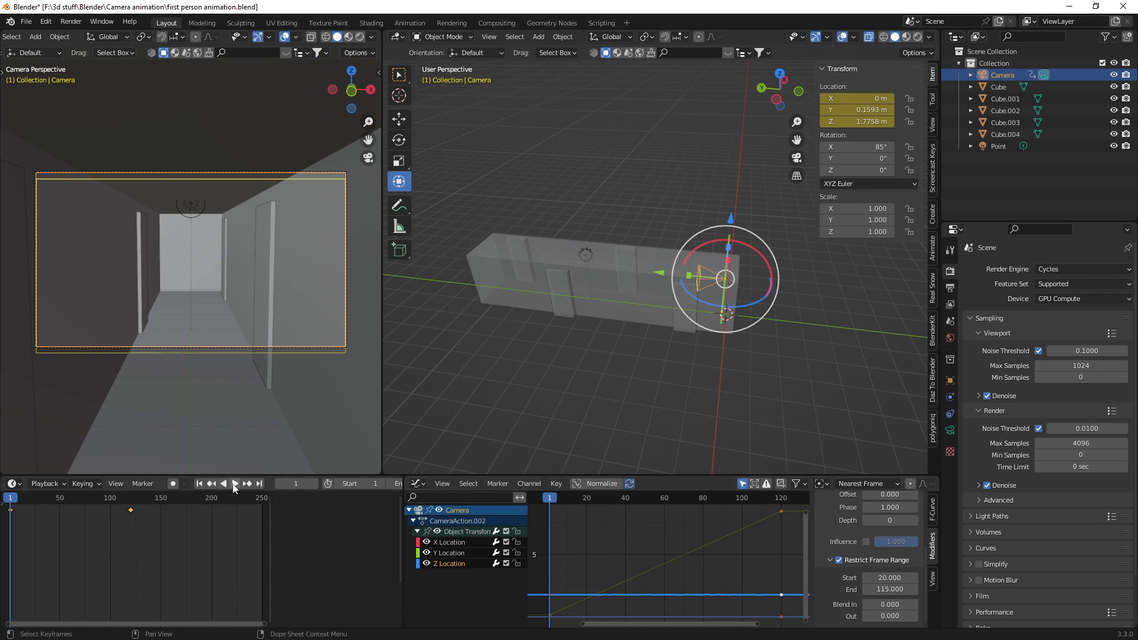
click(233, 484)
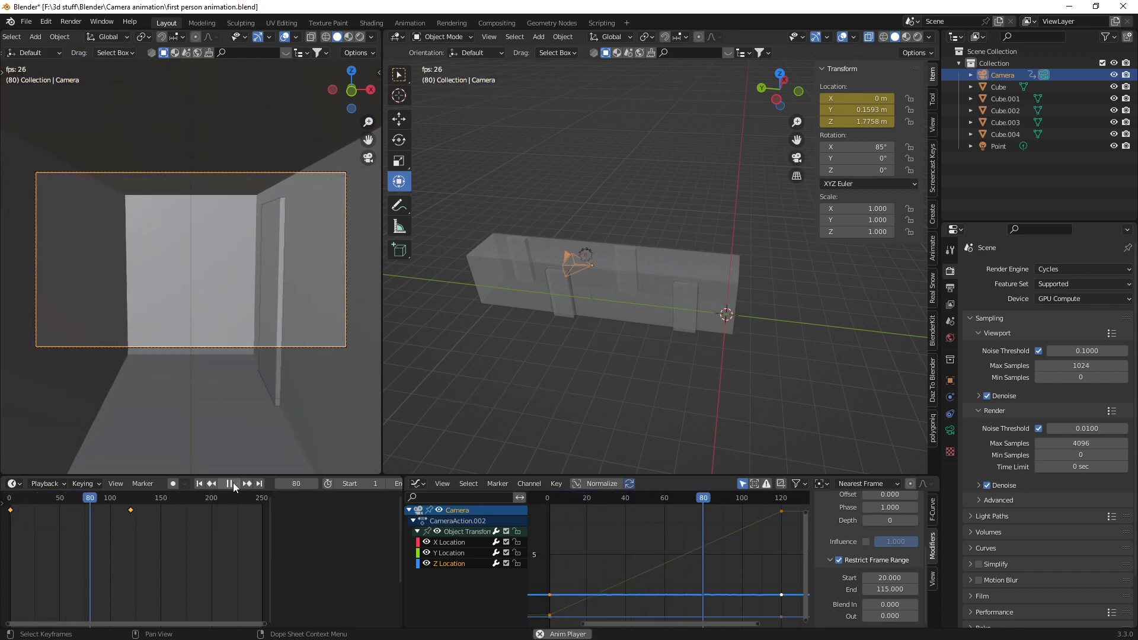
click(229, 484)
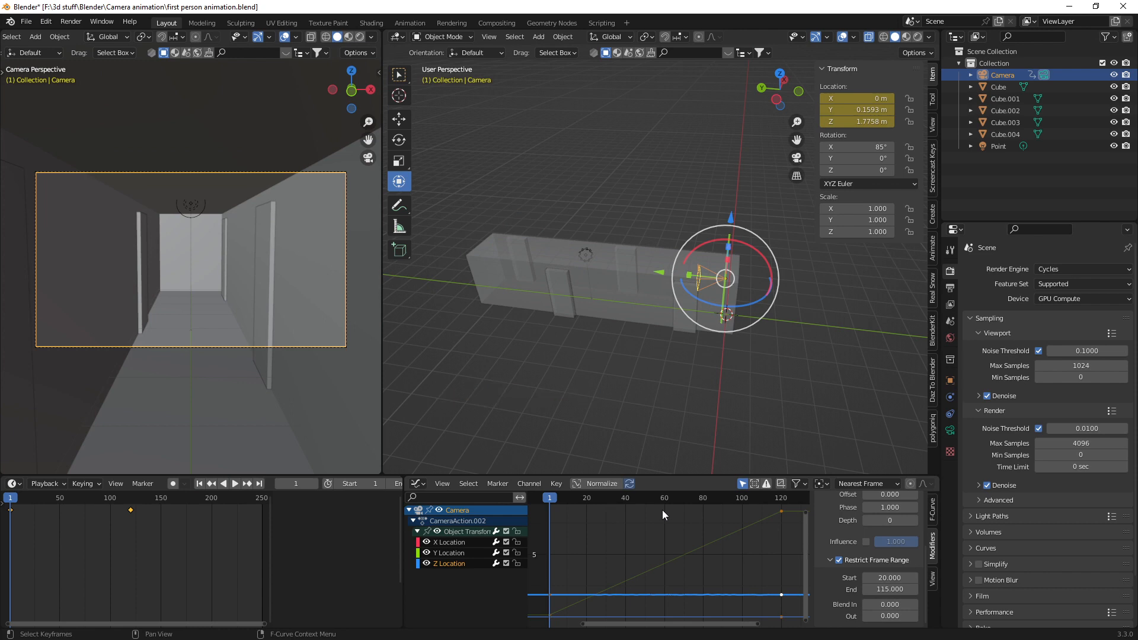
mouse_move(832, 537)
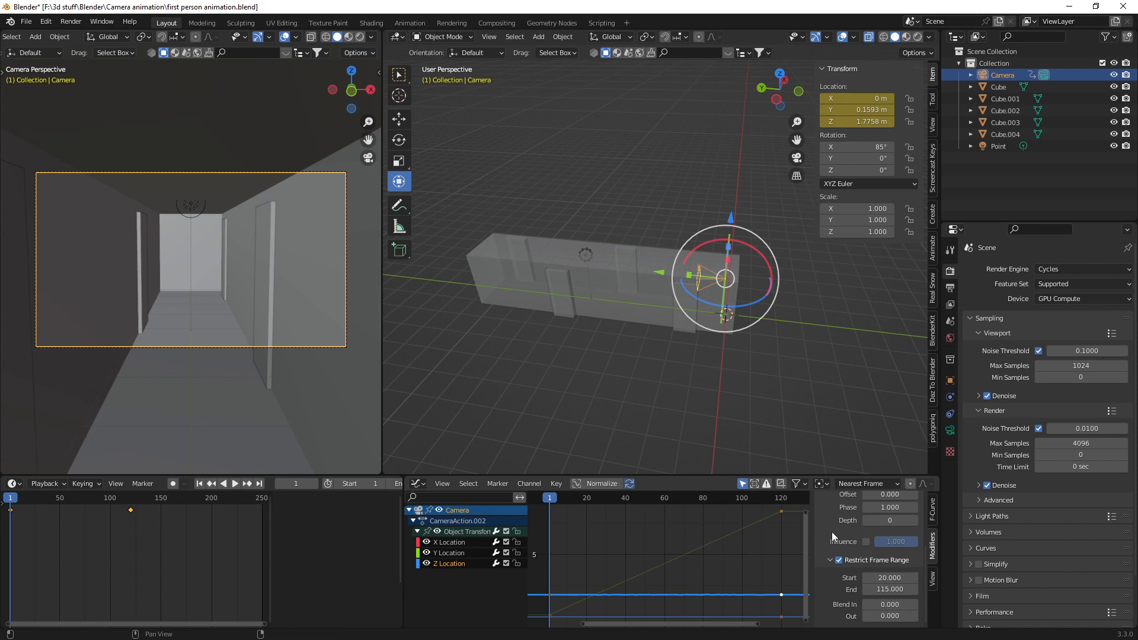
mouse_move(882, 564)
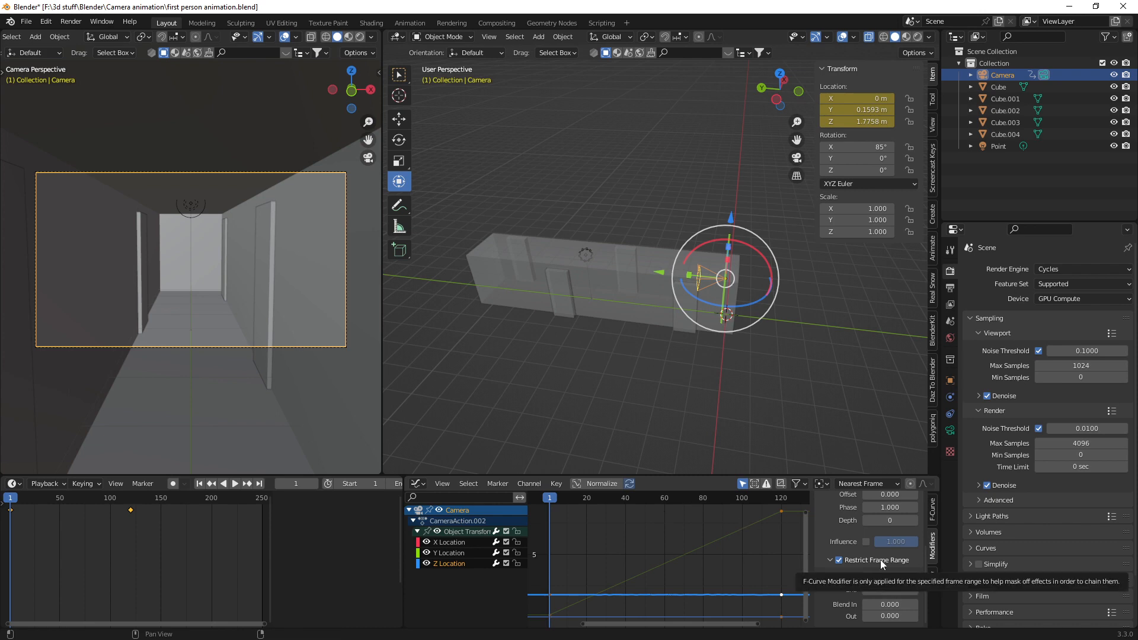